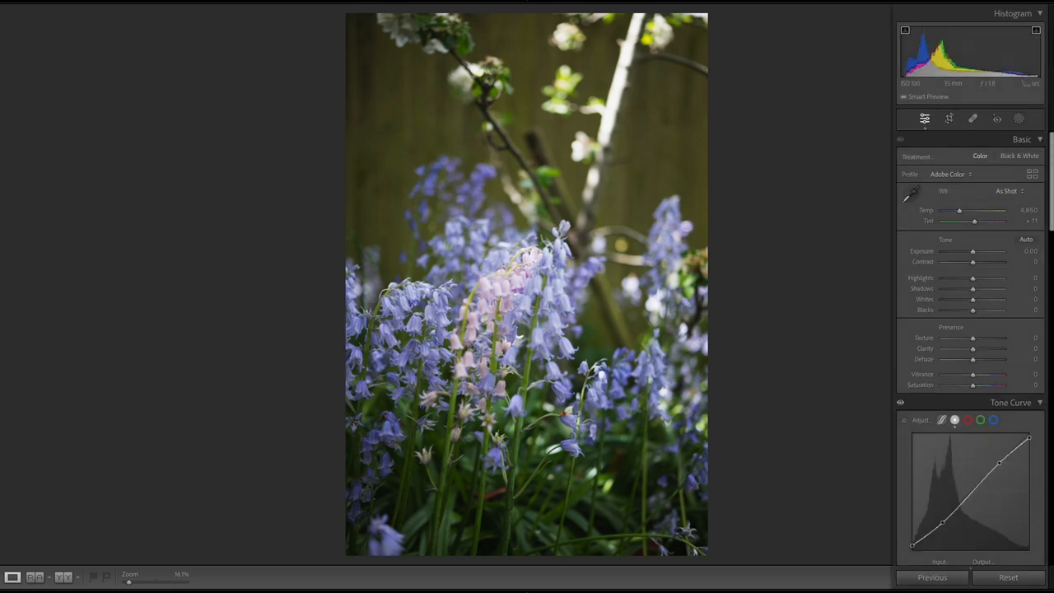
mouse_move(399, 270)
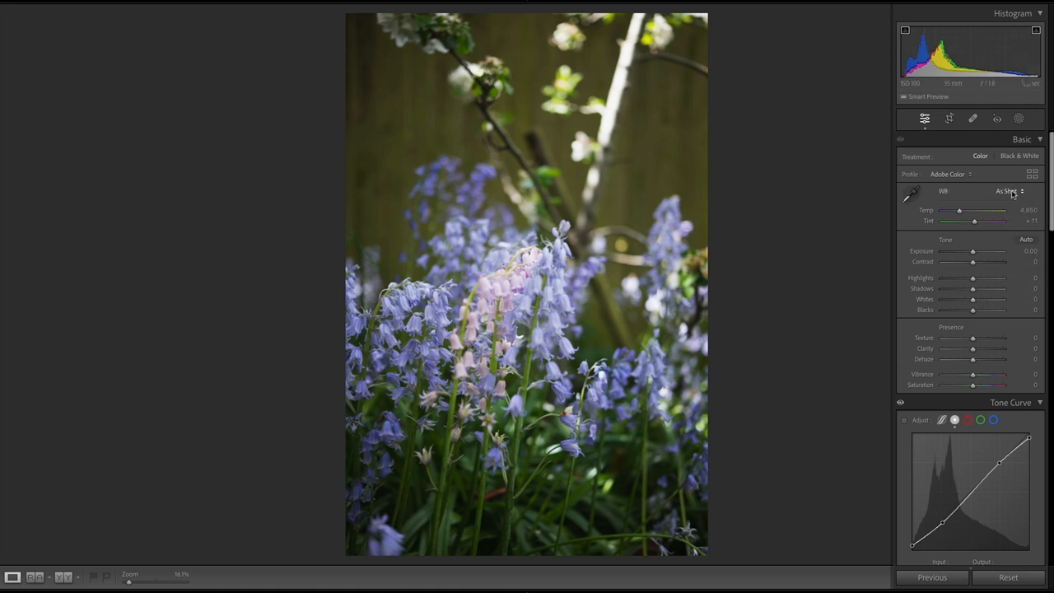
Open the woodland path photo from the Filmstrip and leave full screen mode
click(1027, 240)
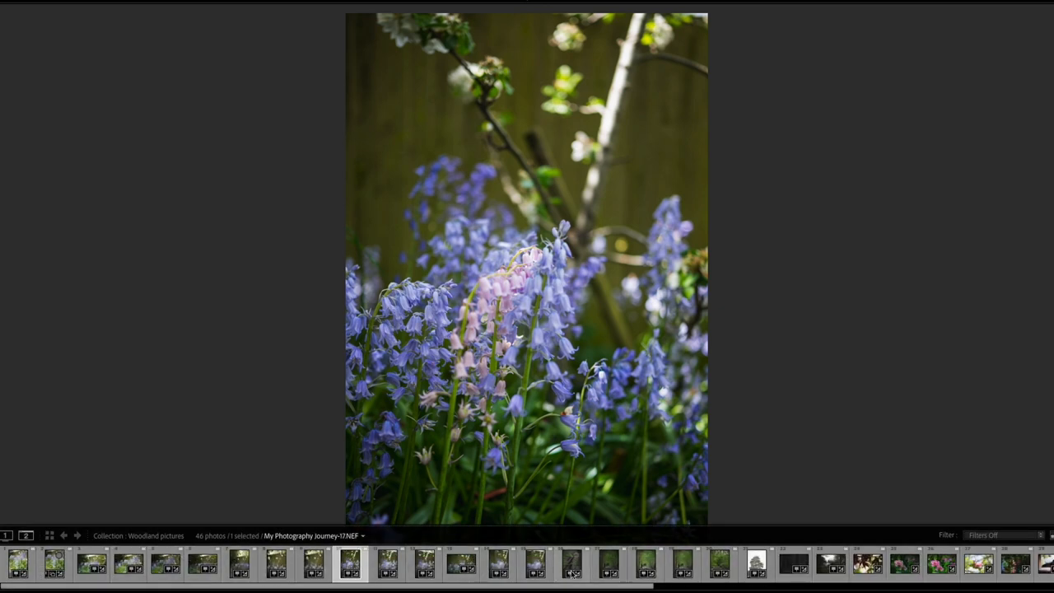
click(608, 573)
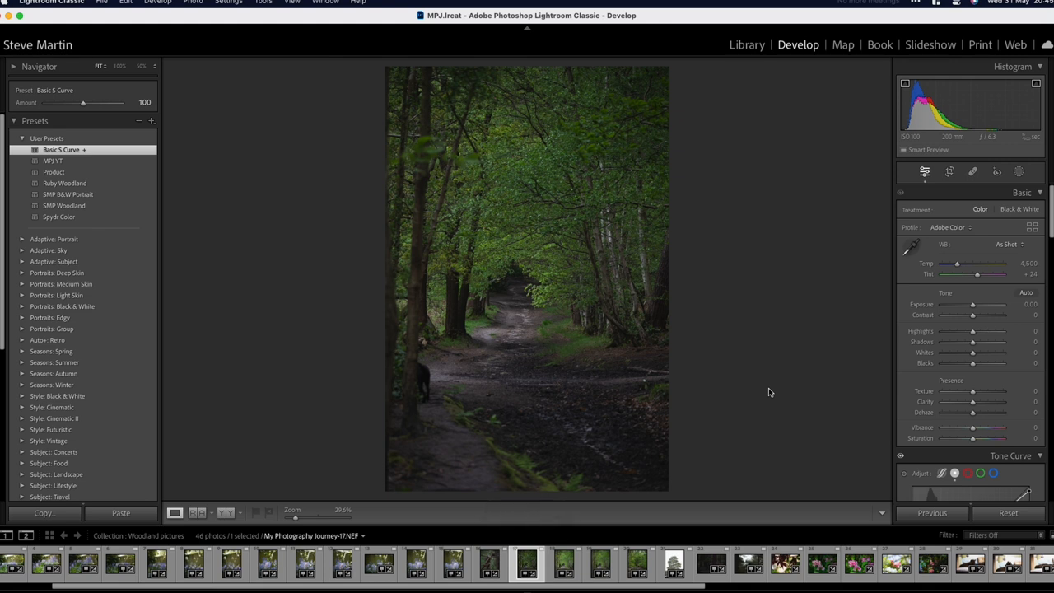
mouse_move(240, 157)
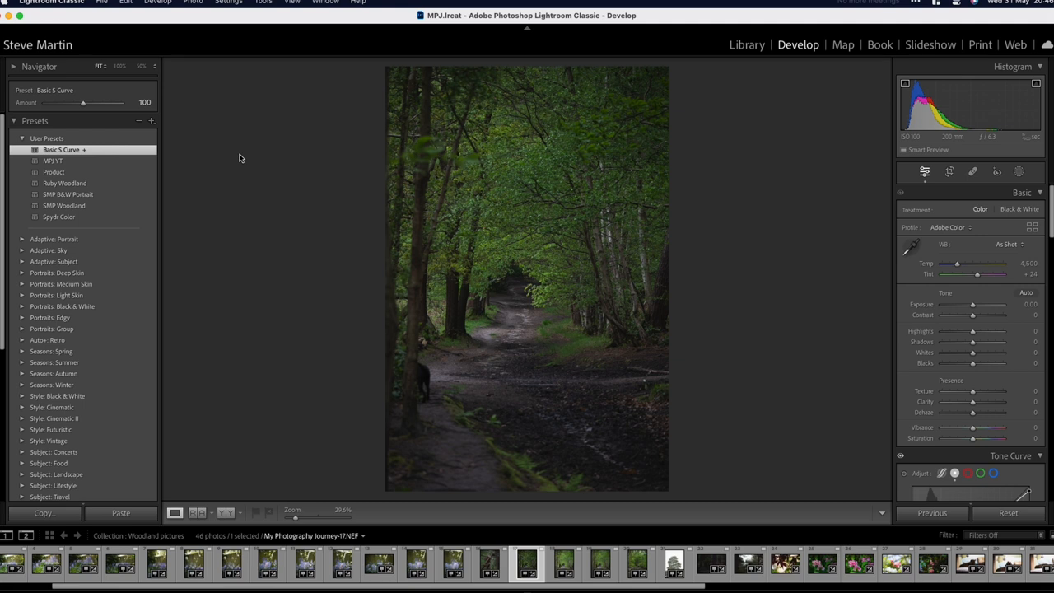
mouse_move(279, 102)
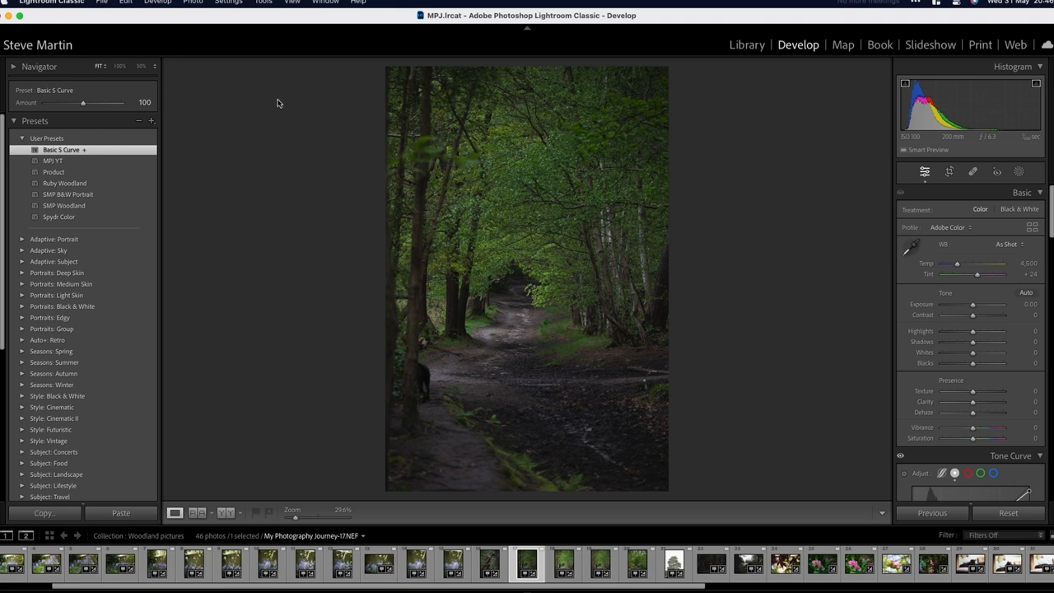
mouse_move(298, 141)
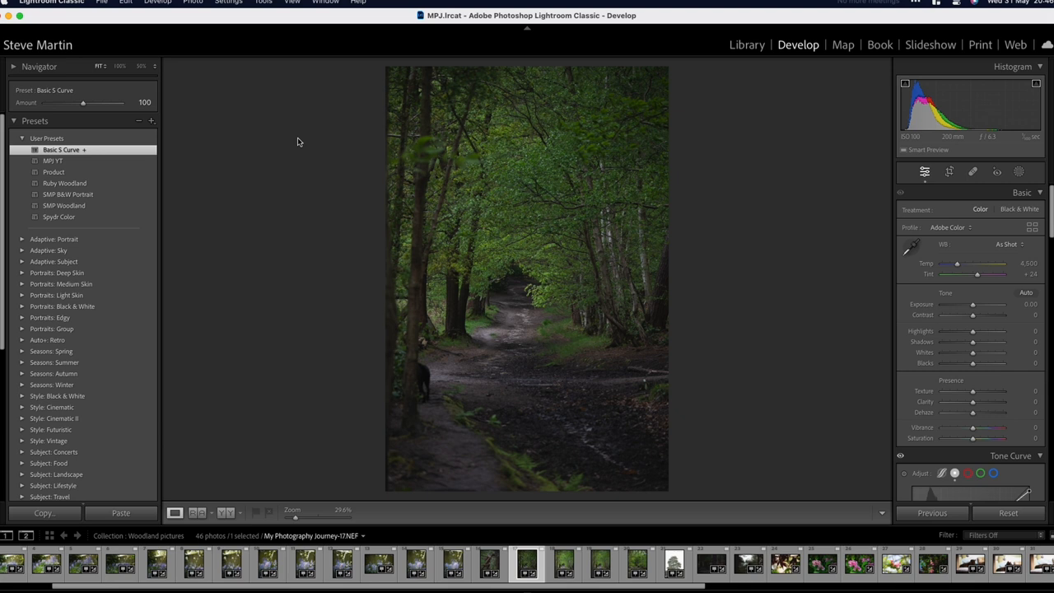
Turn on the Loupe info overlay showing filename, capture date and pixel dimensions
key(i)
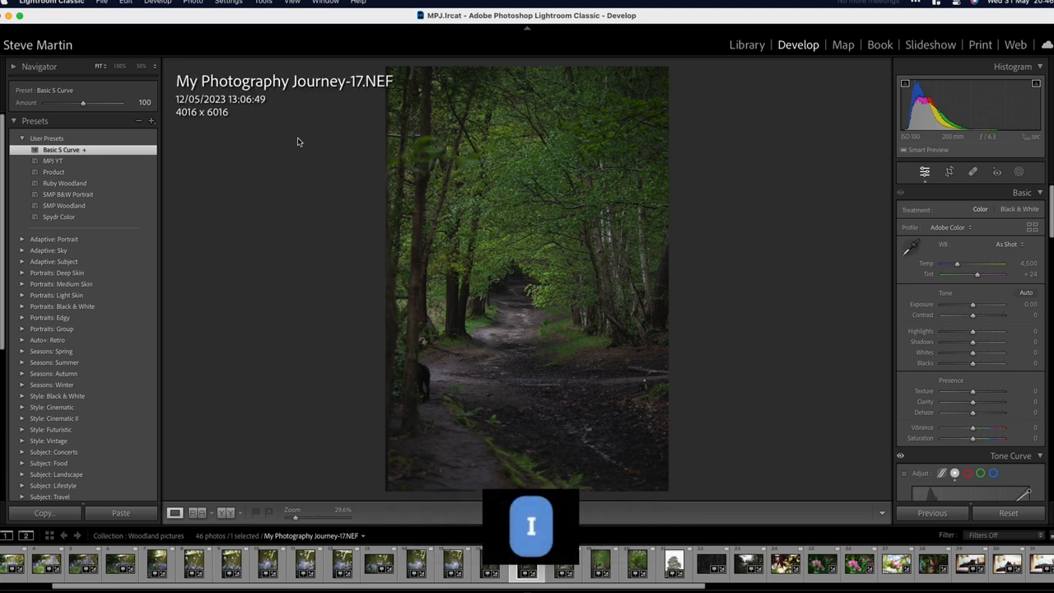
mouse_move(223, 172)
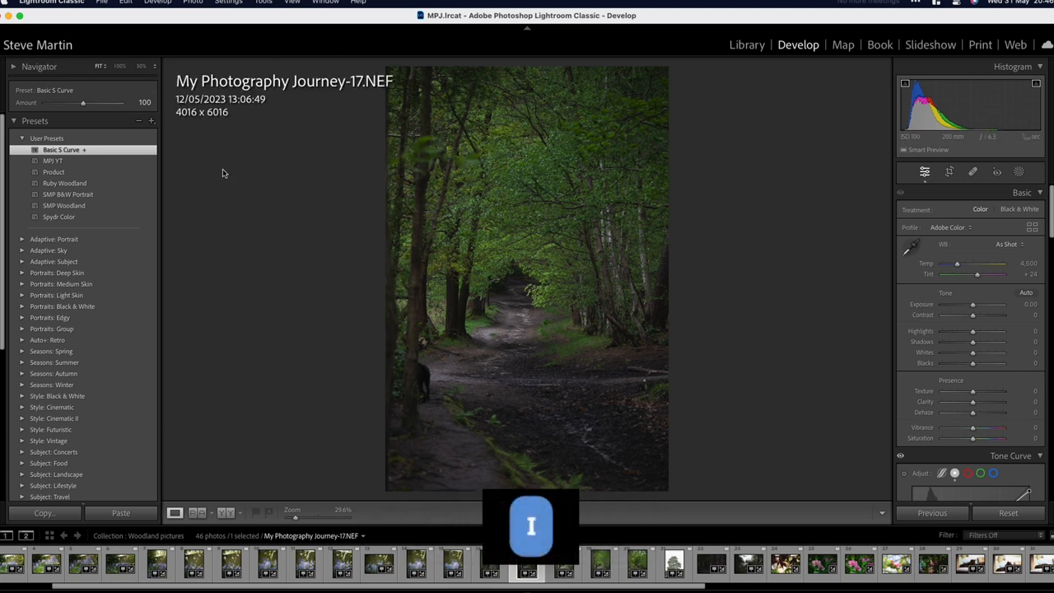